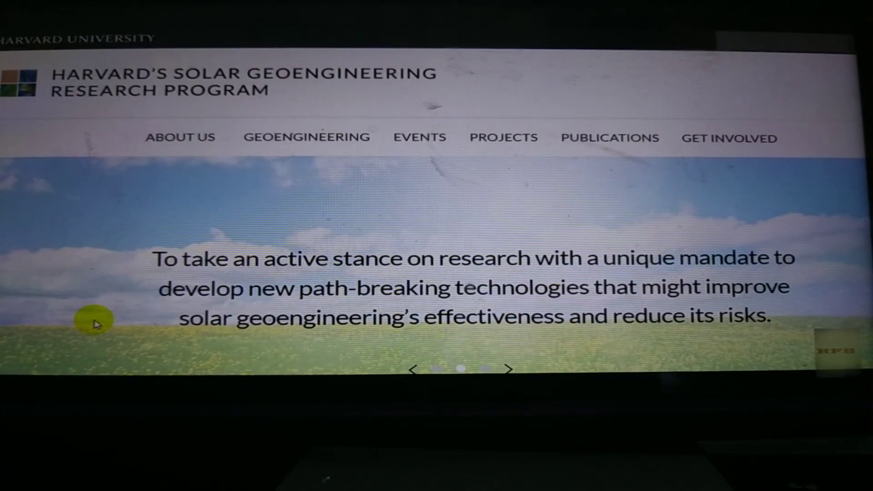
pyautogui.scroll(-3)
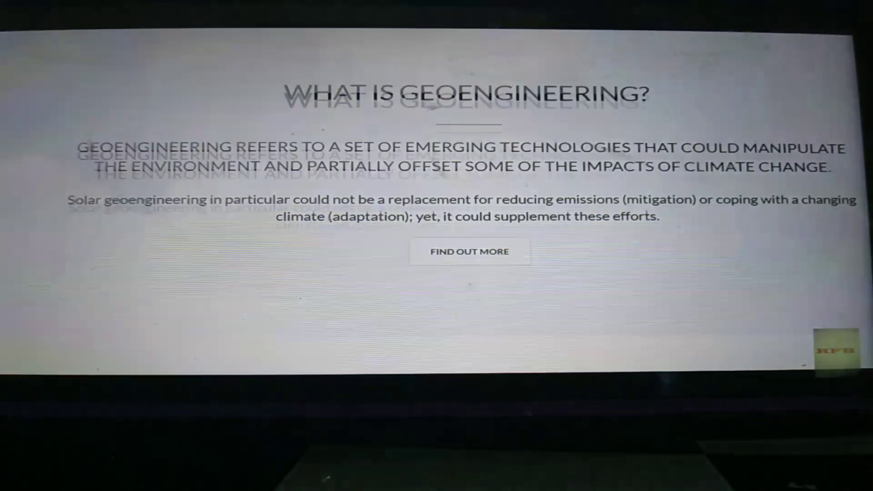
pyautogui.scroll(-3)
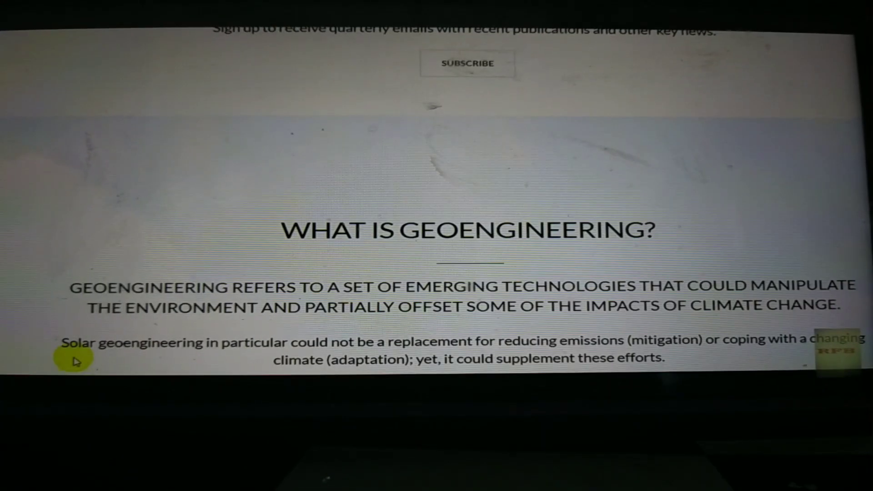
pyautogui.scroll(3)
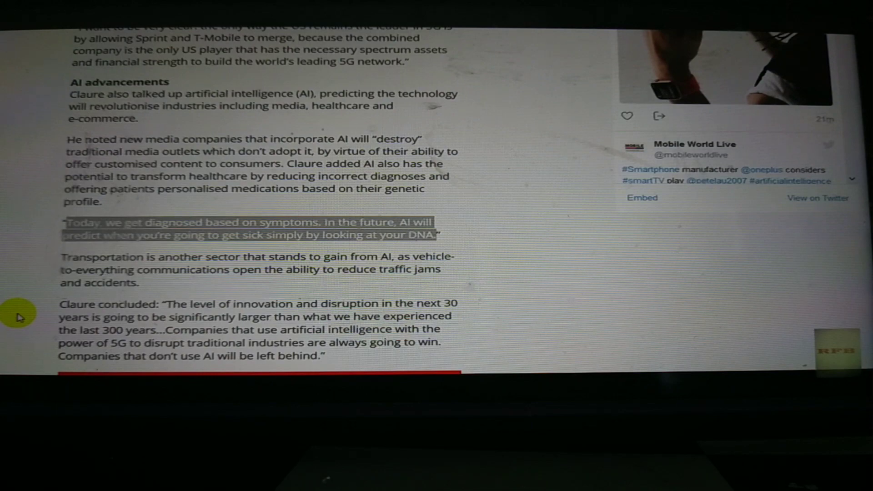
pyautogui.moveTo(50, 262)
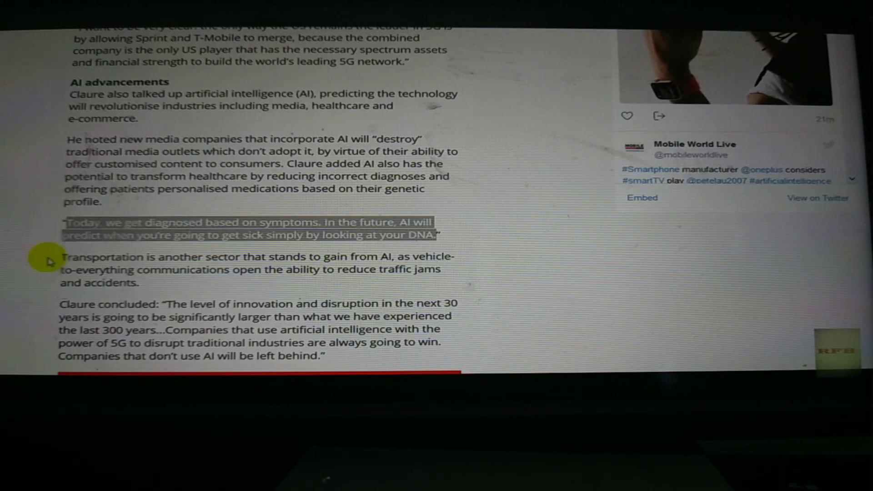
pyautogui.scroll(3)
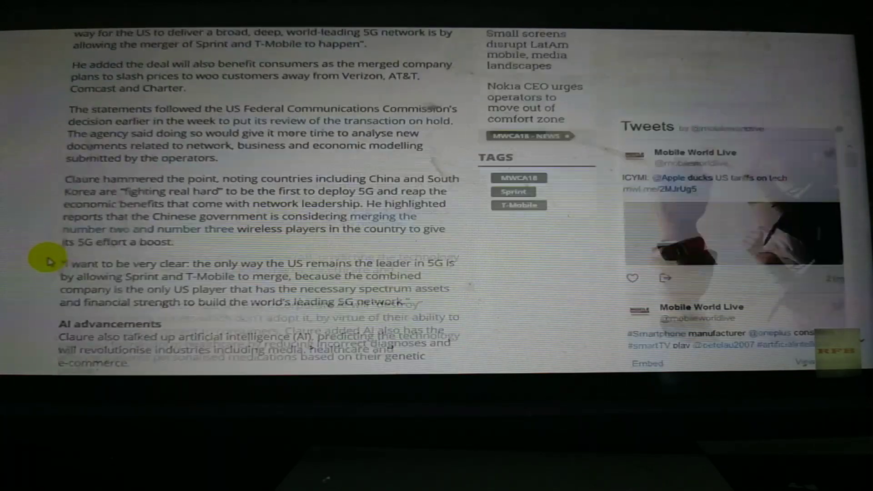
pyautogui.scroll(3)
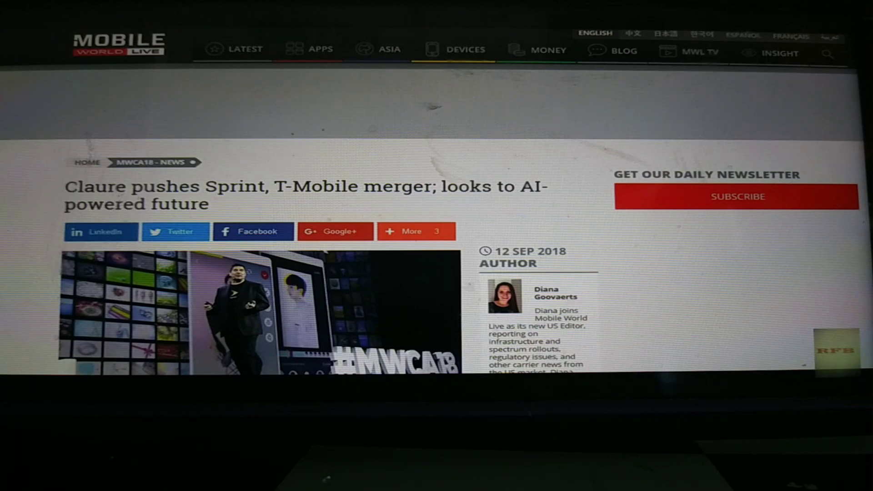
pyautogui.scroll(-3)
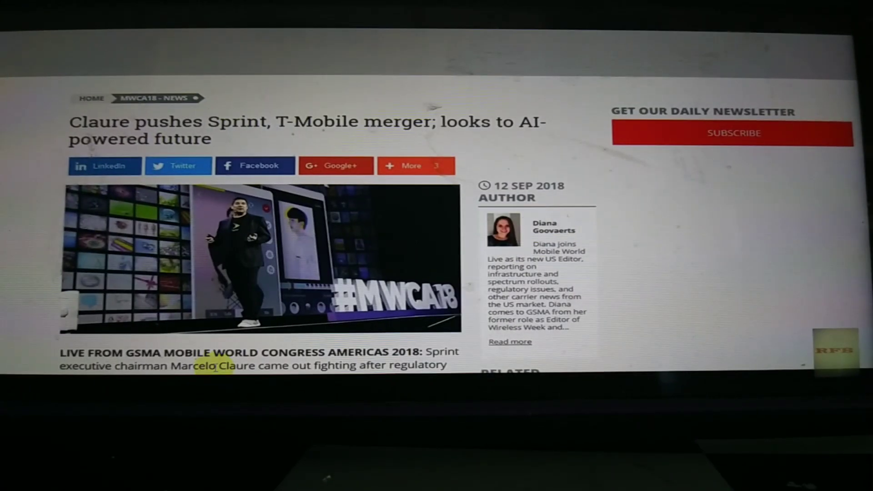
pyautogui.scroll(-3)
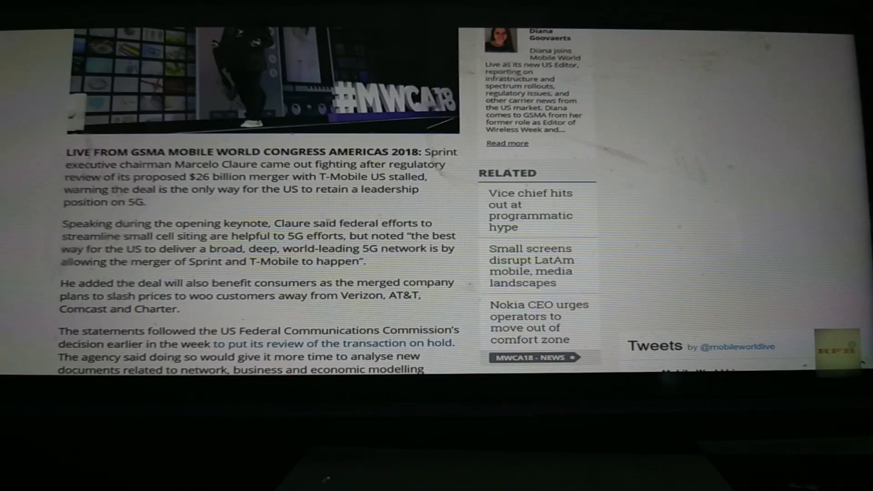
pyautogui.scroll(-3)
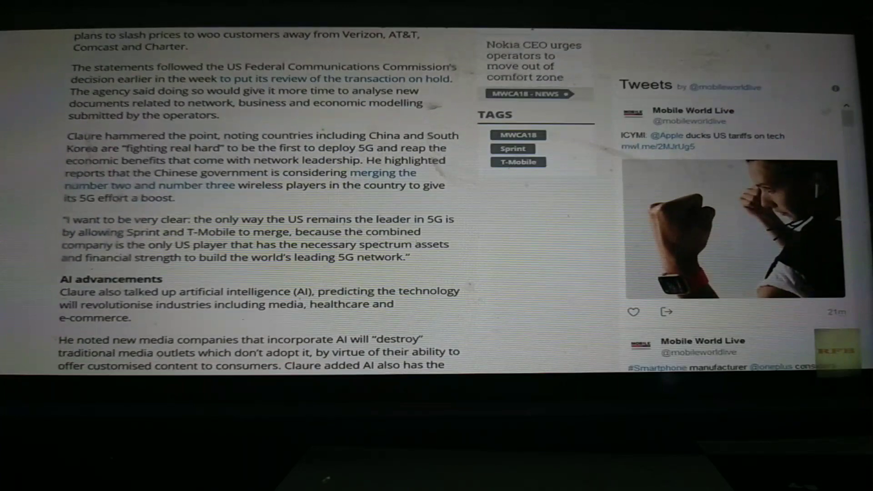
pyautogui.scroll(-3)
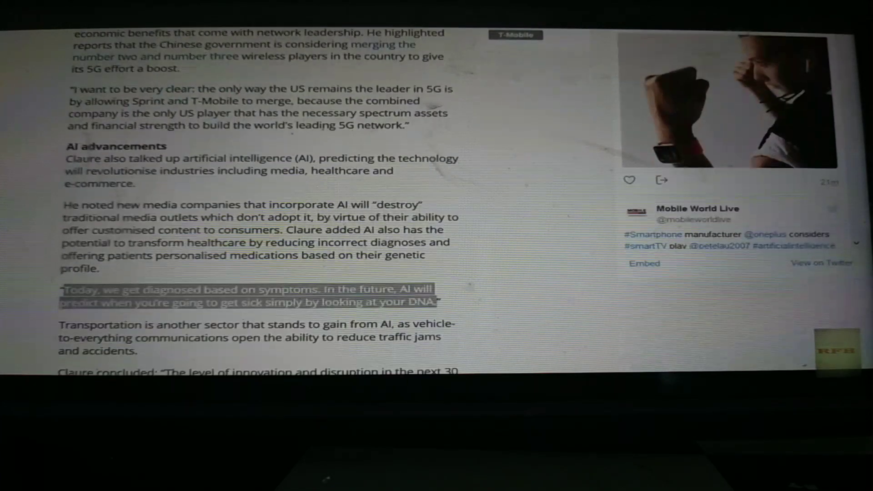
pyautogui.scroll(-3)
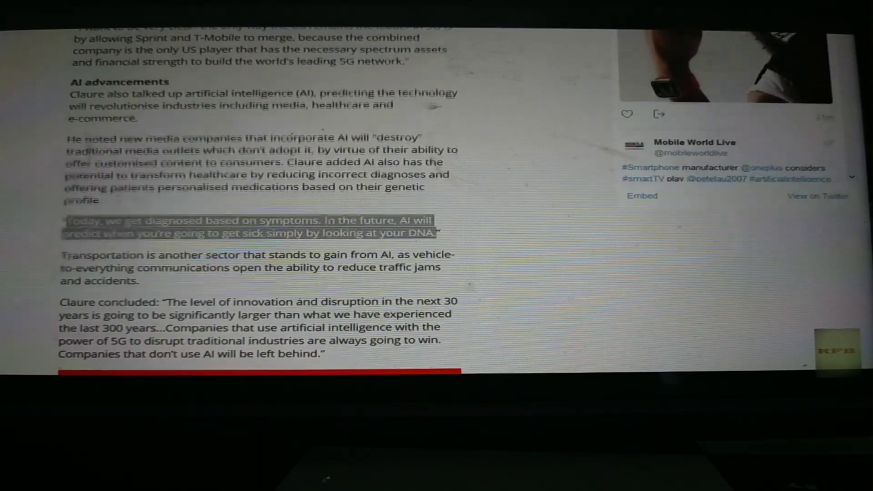
pyautogui.scroll(3)
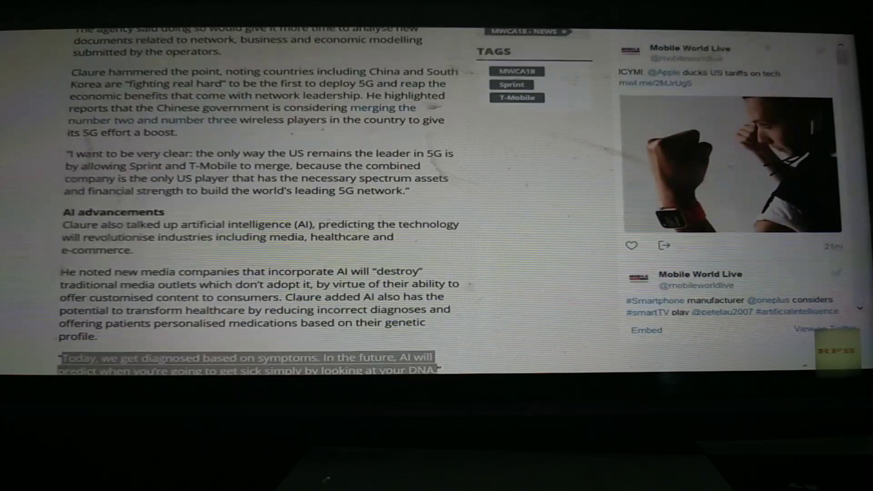